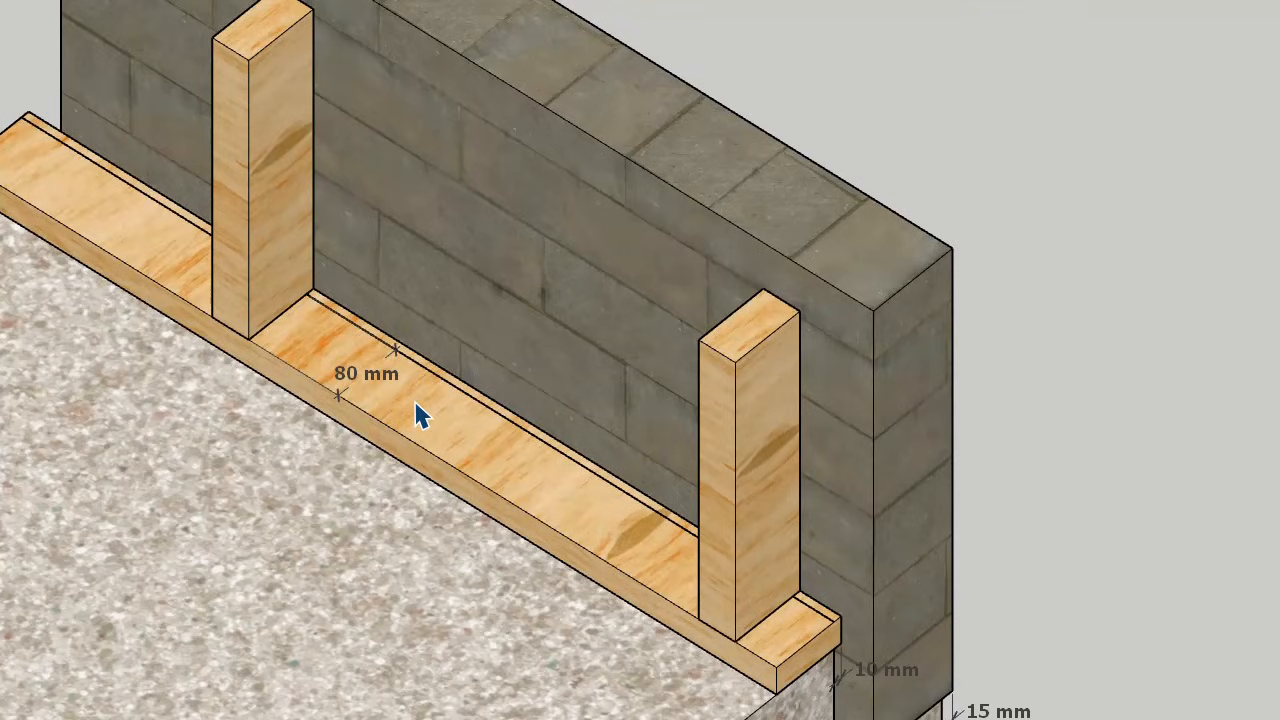
{"action": "mouse_move", "coordinate": [443, 403]}
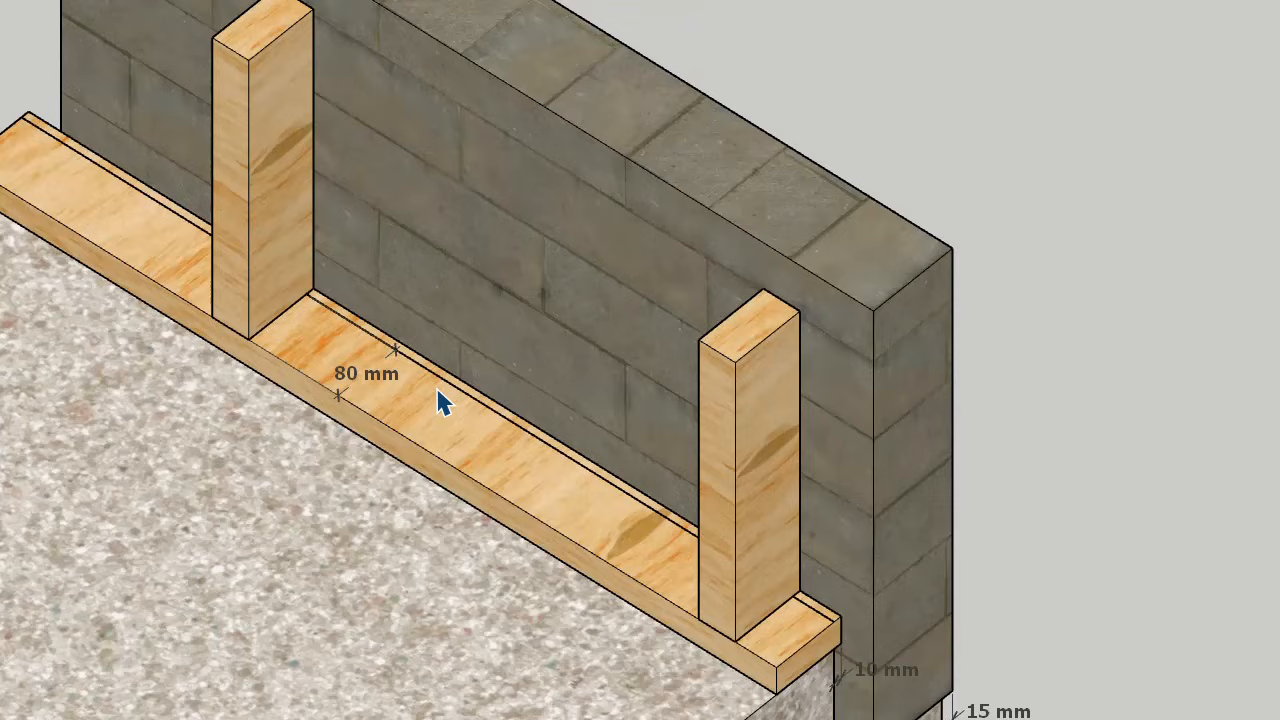